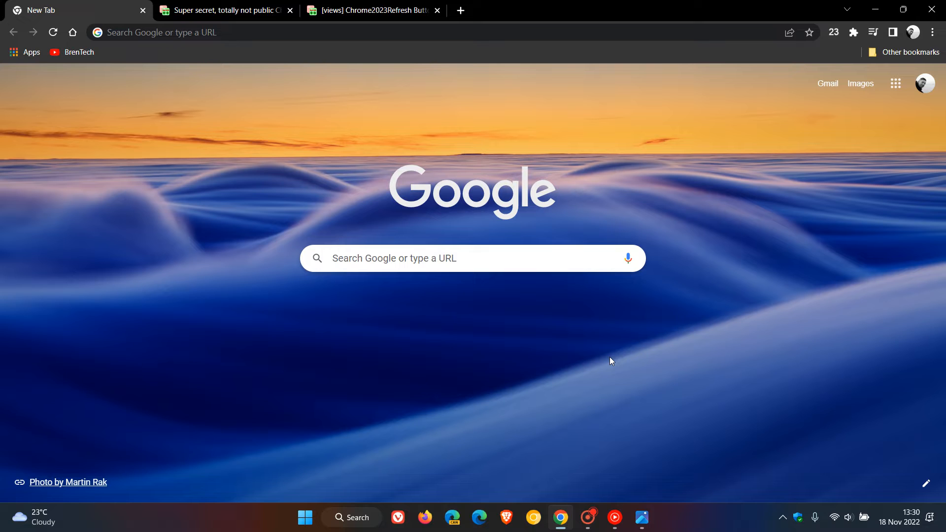
mouse_move(523, 65)
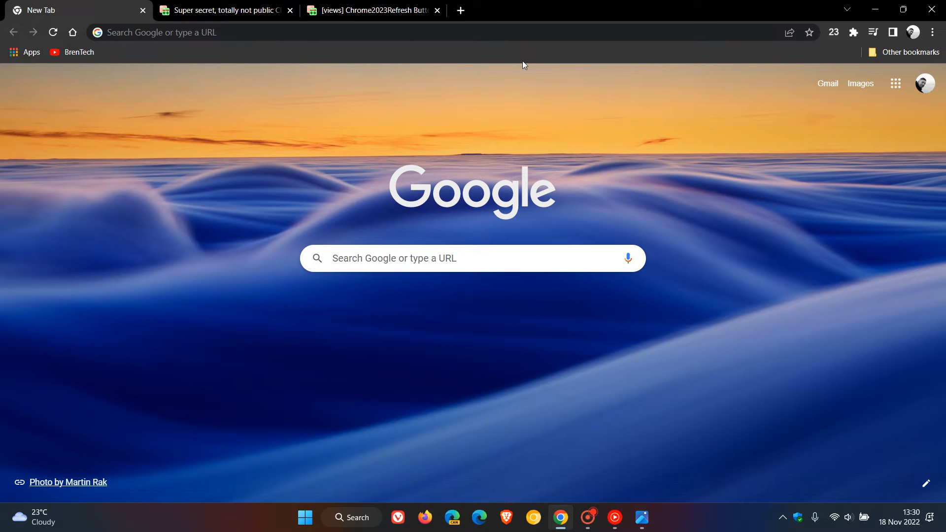
mouse_move(206, 156)
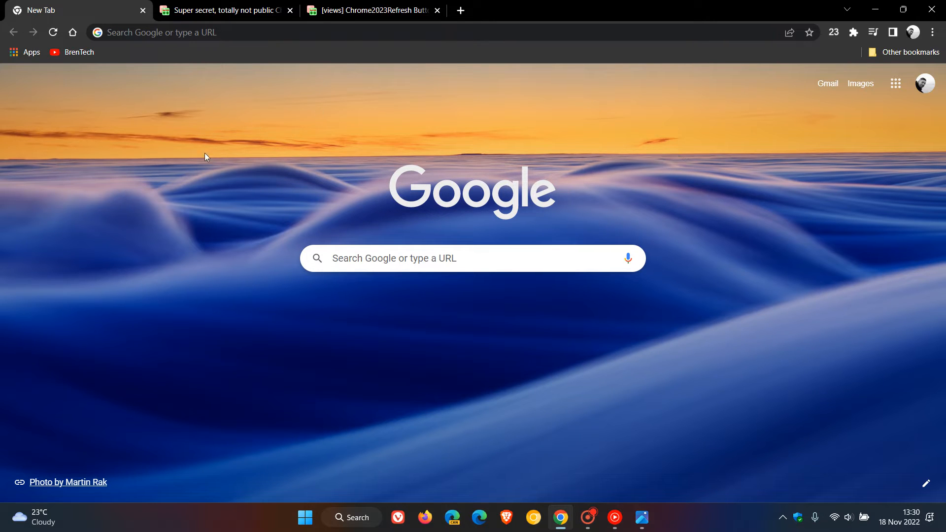
mouse_move(637, 361)
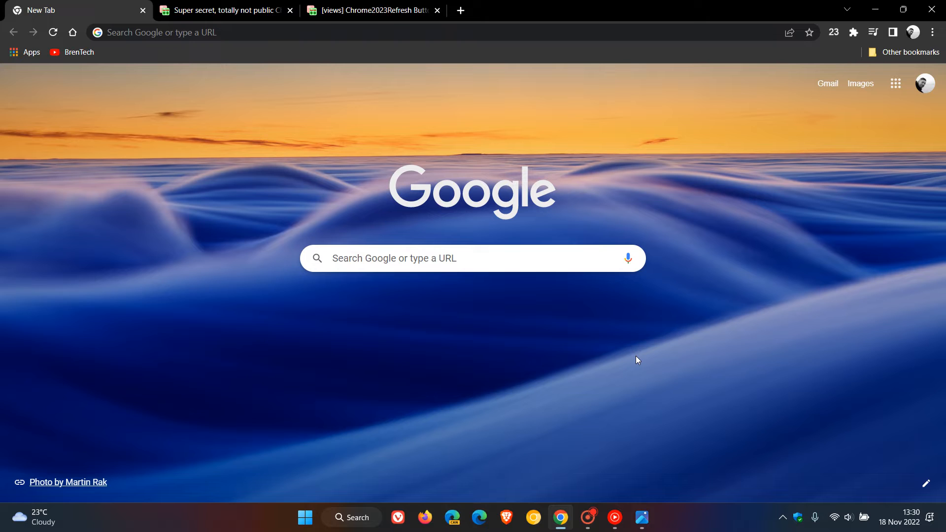
mouse_move(639, 334)
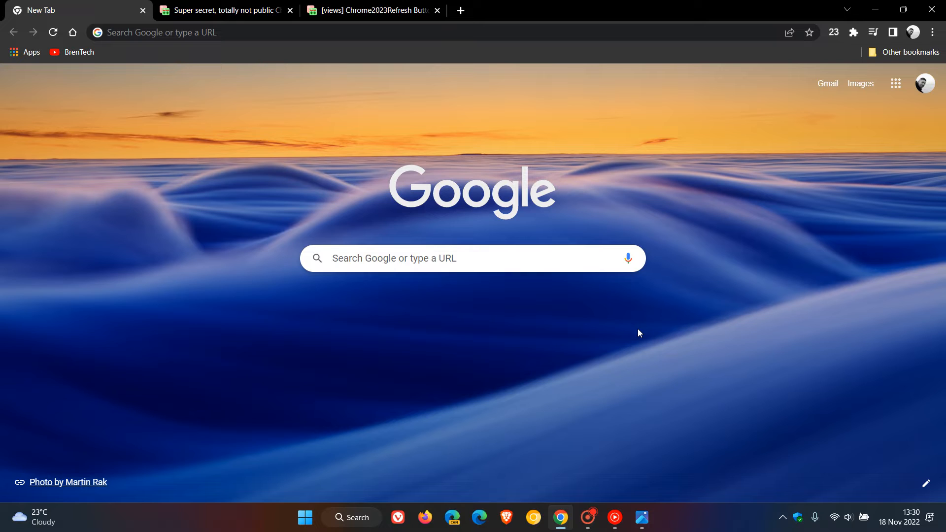
mouse_move(595, 338)
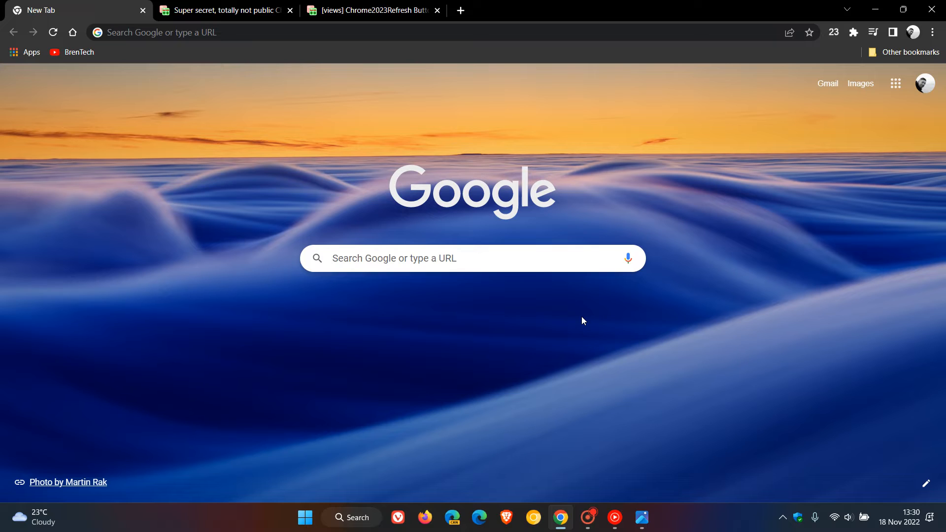
mouse_move(585, 333)
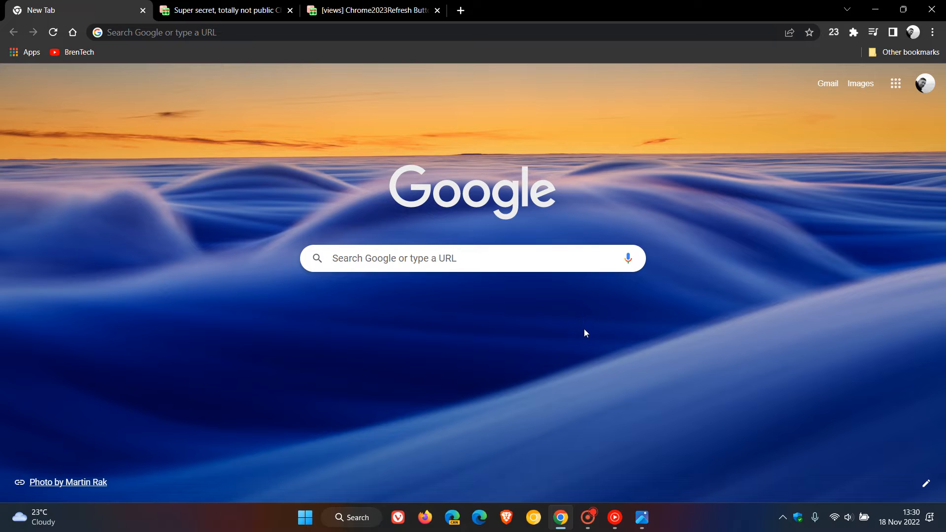
mouse_move(572, 326)
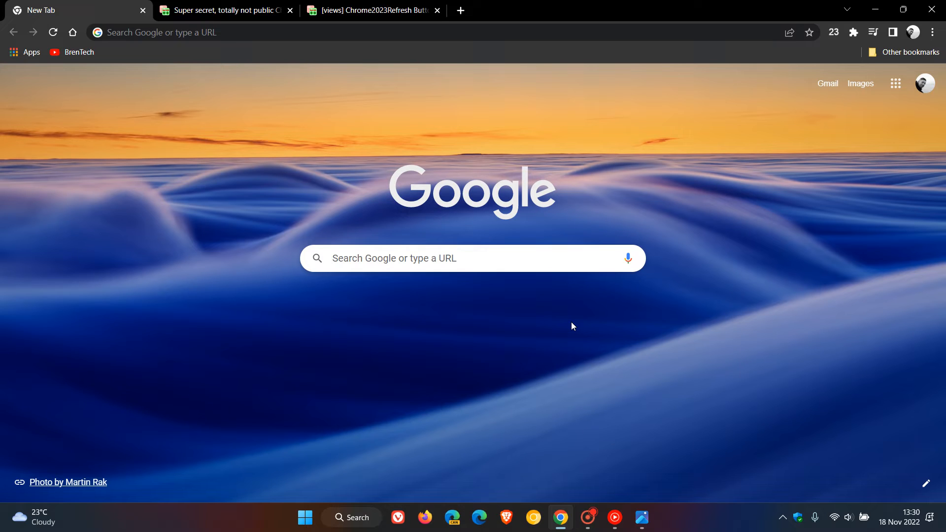
mouse_move(590, 331)
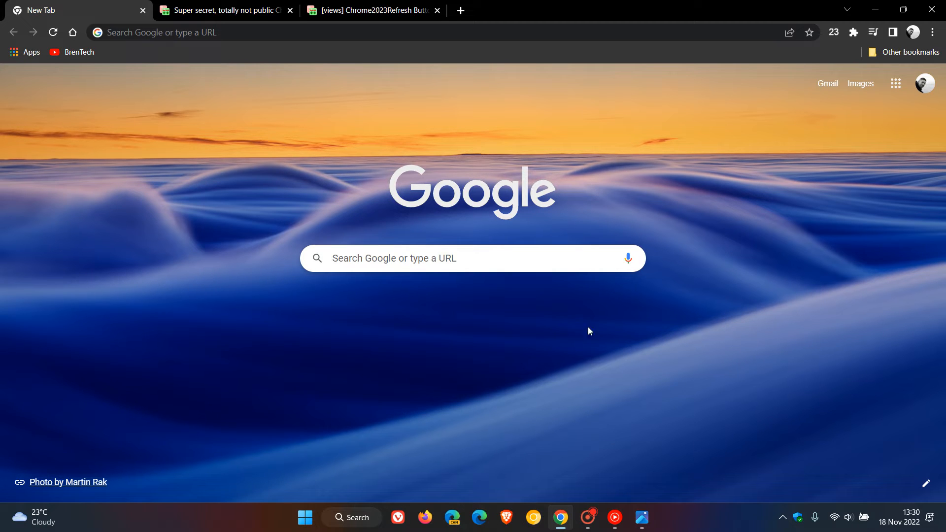
mouse_move(568, 330)
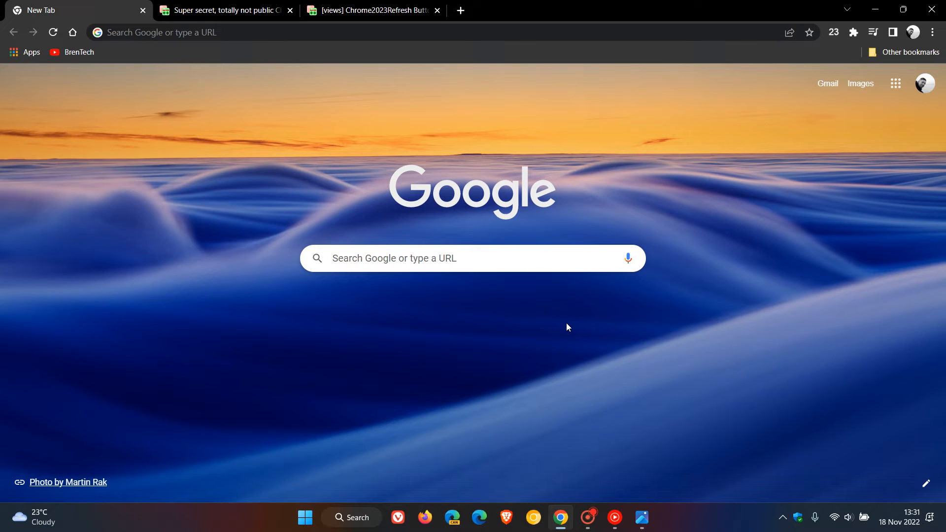
mouse_move(279, 32)
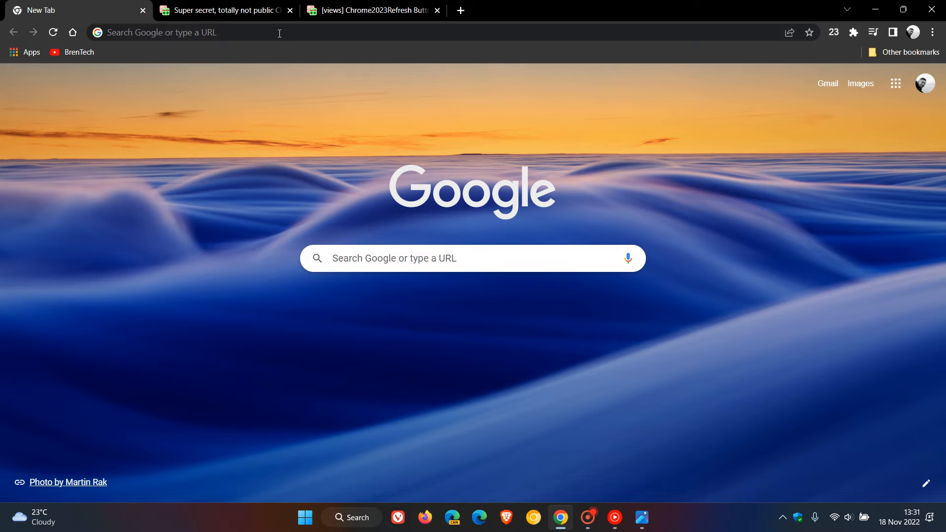
Show the merged ChromeRefresh2023 feature flag change and highlight its commit message title line.
left_click(223, 10)
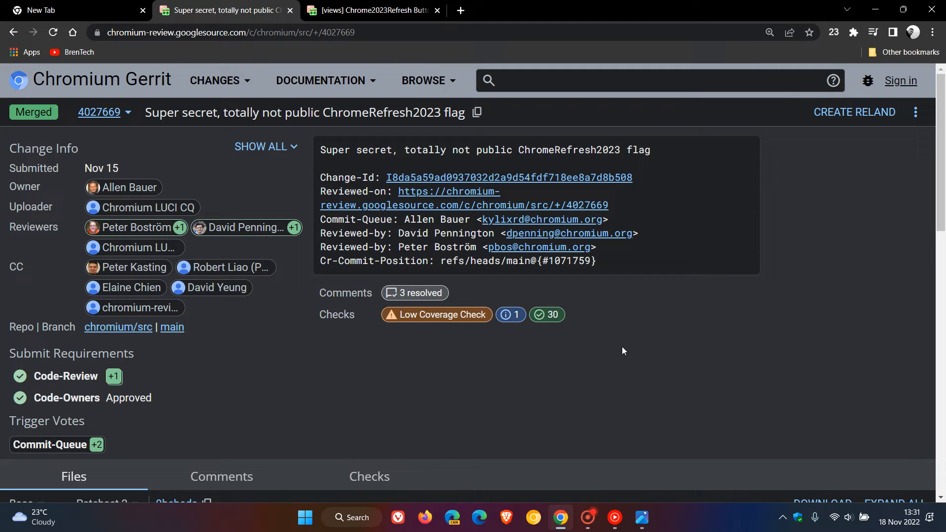
triple_click(485, 150)
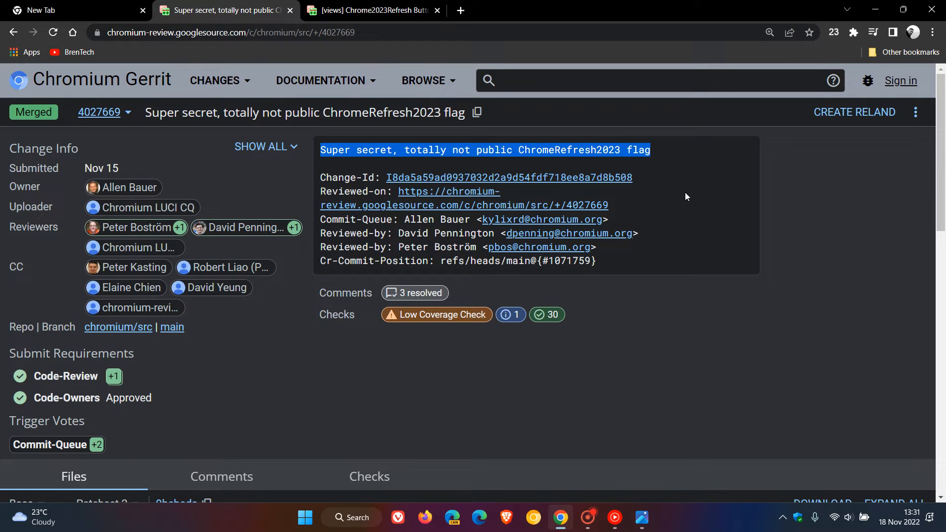
mouse_move(711, 195)
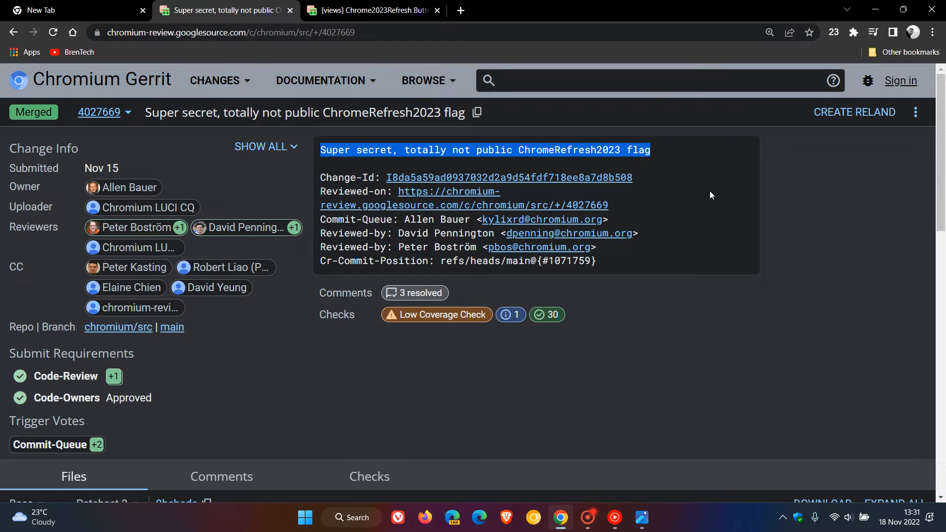
left_click(690, 177)
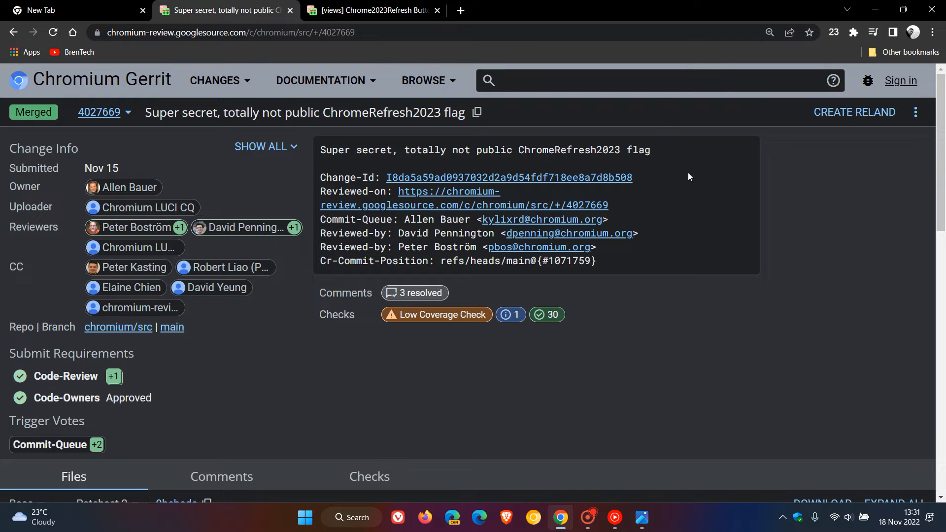
mouse_move(710, 179)
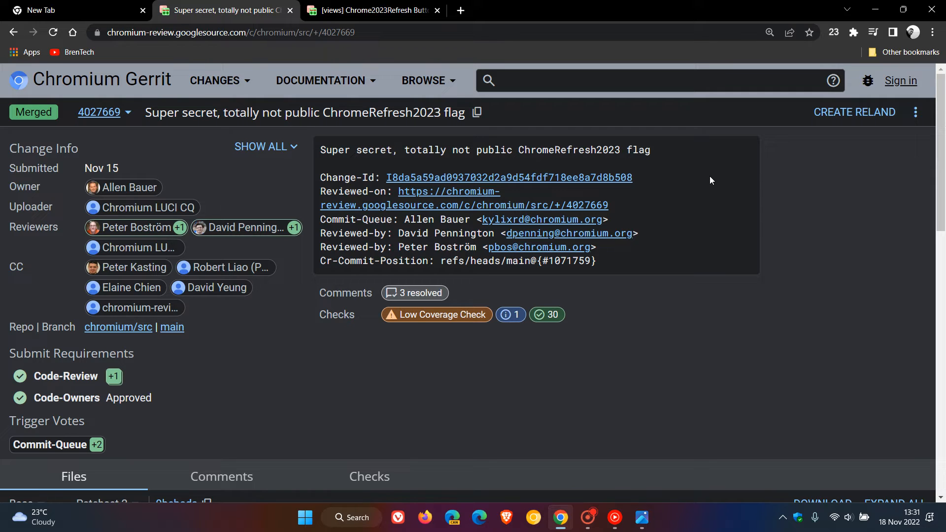
Show the work-in-progress 'Chrome2023Refresh Buttons initial infrastructure' Gerrit change.
left_click(367, 10)
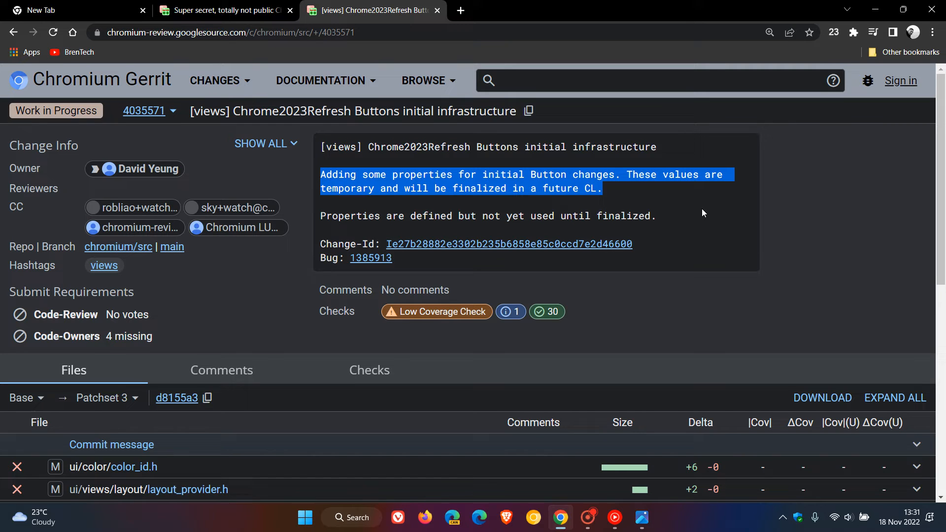
mouse_move(676, 204)
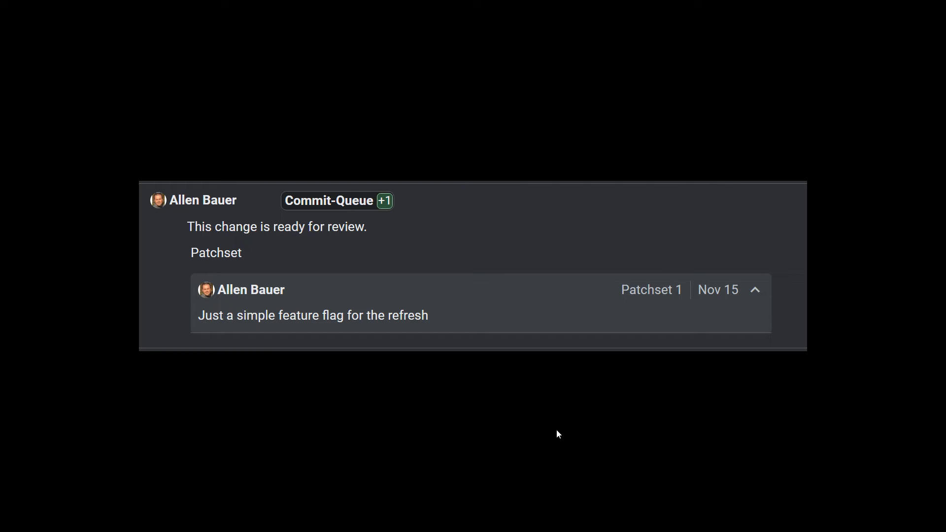
mouse_move(372, 324)
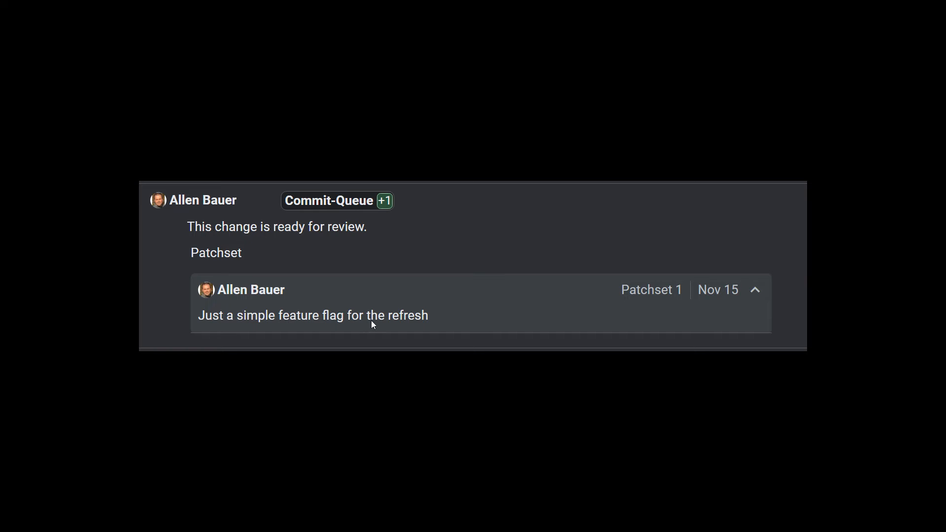
mouse_move(669, 401)
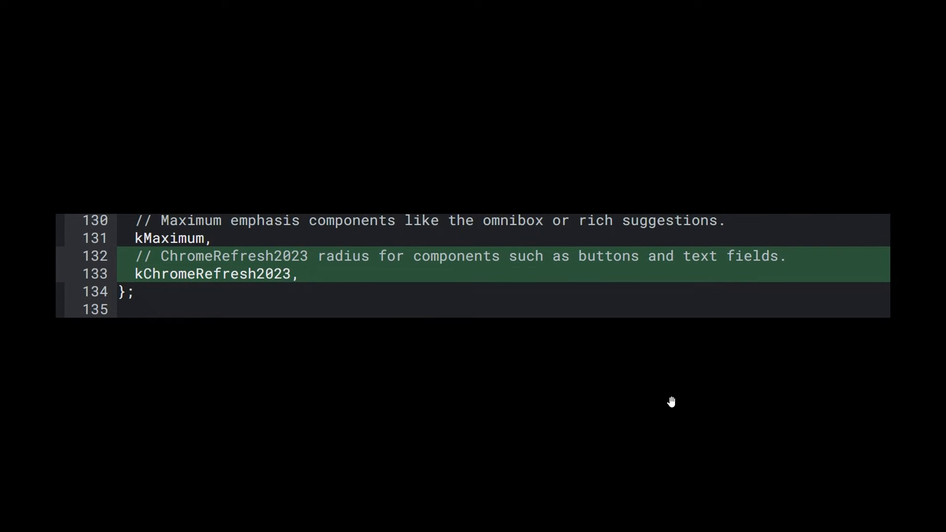
mouse_move(336, 276)
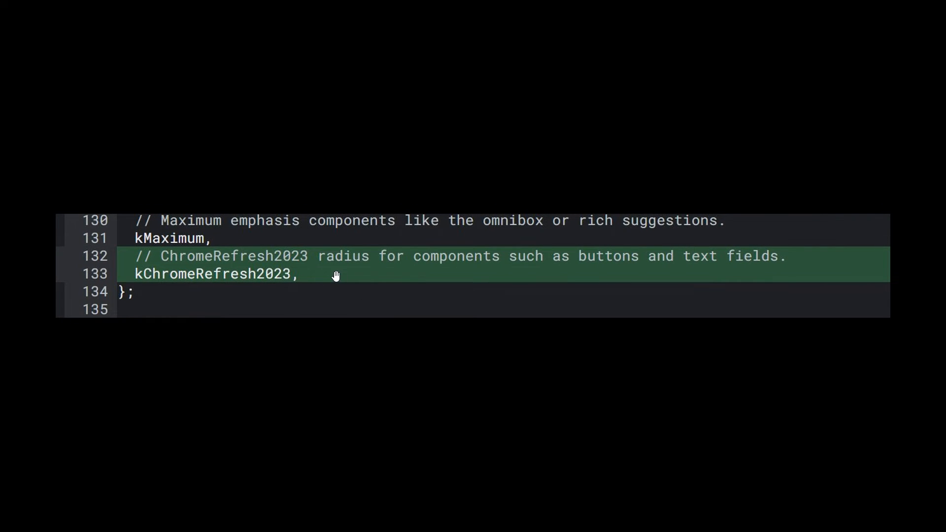
mouse_move(629, 260)
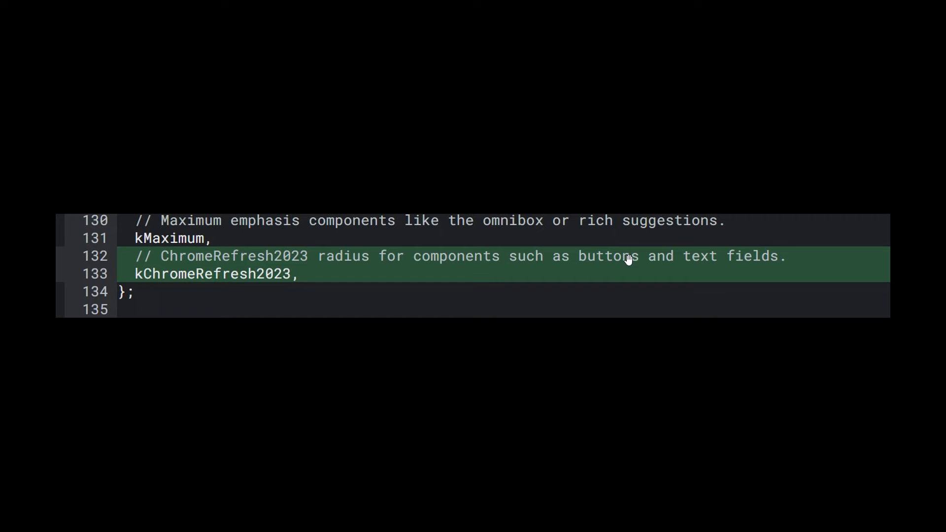
mouse_move(611, 278)
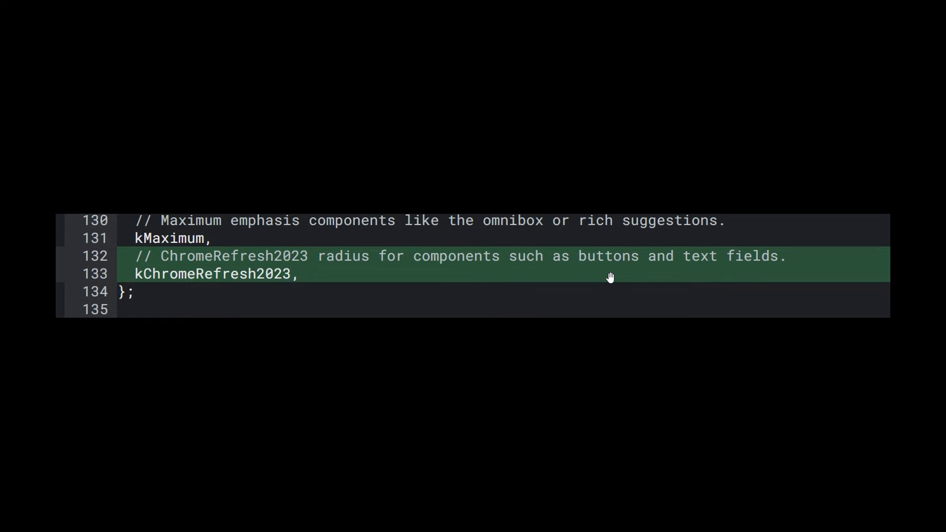
mouse_move(614, 275)
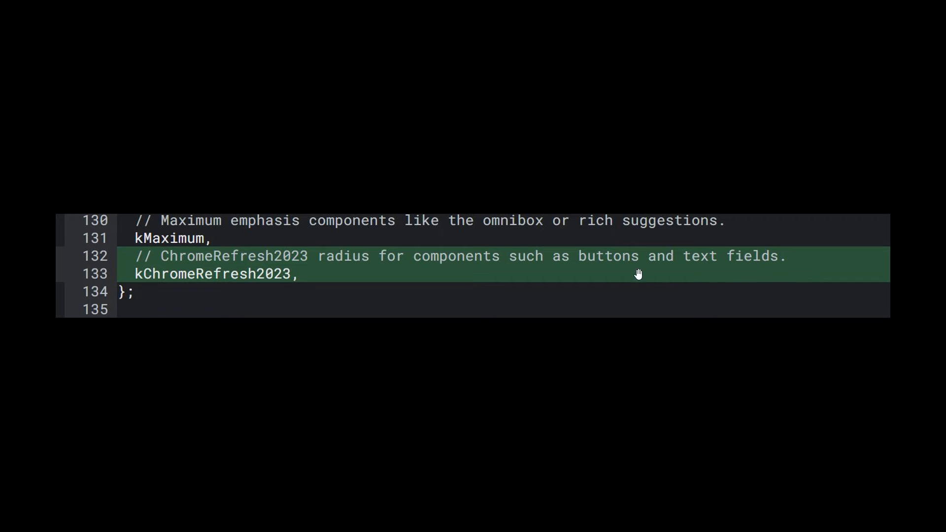
mouse_move(758, 264)
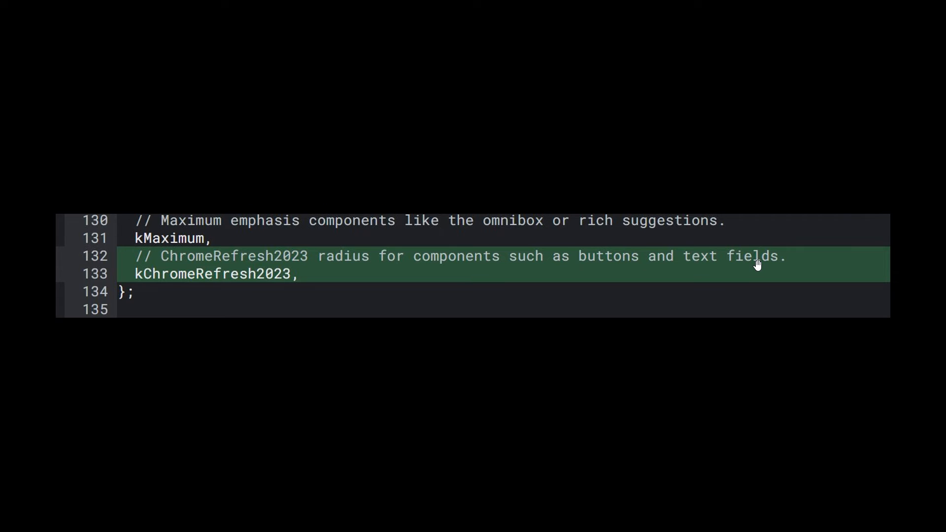
mouse_move(219, 242)
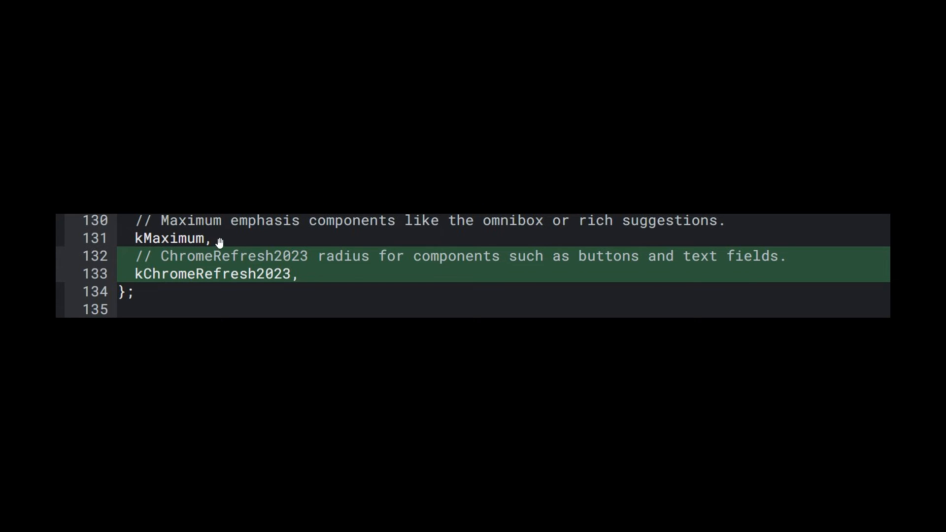
mouse_move(469, 236)
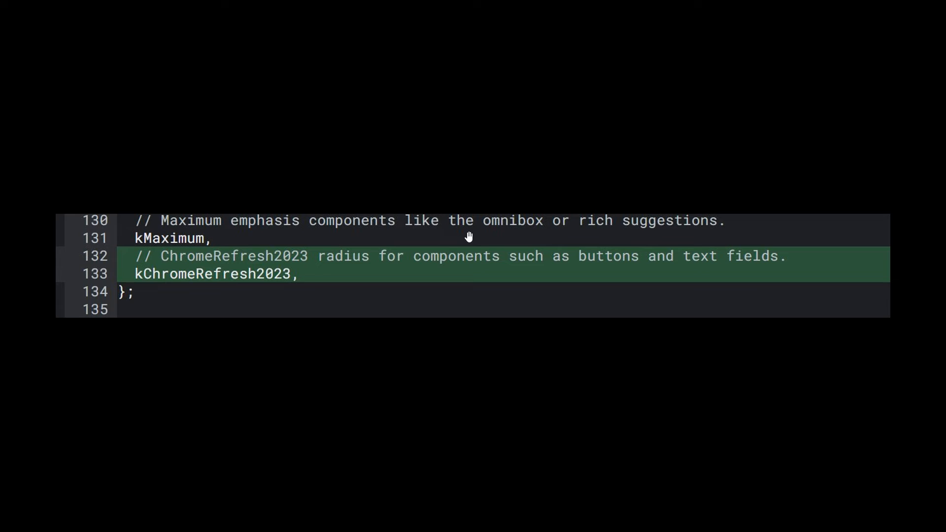
mouse_move(697, 239)
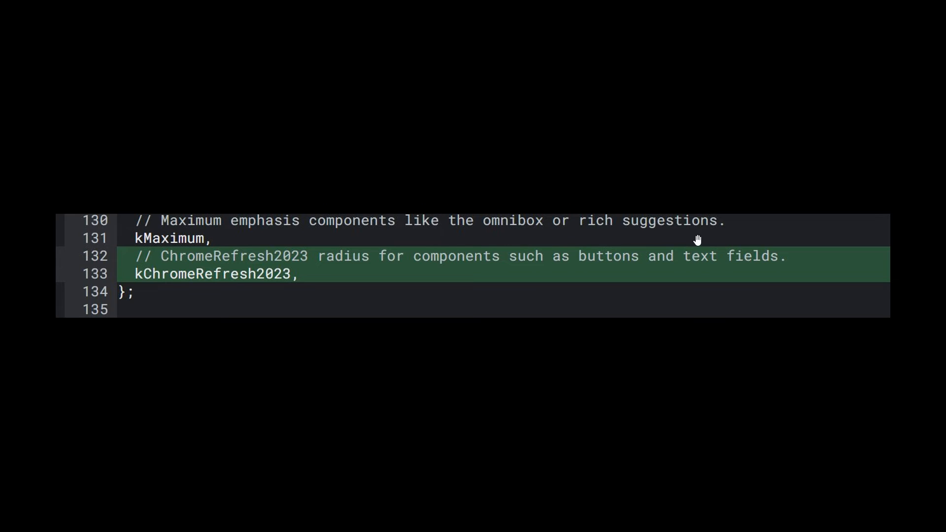
mouse_move(523, 308)
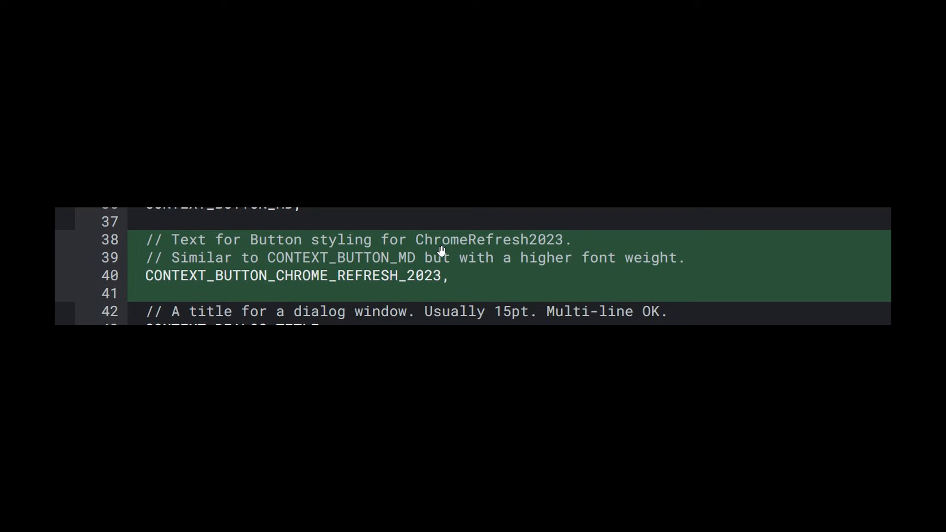
mouse_move(330, 270)
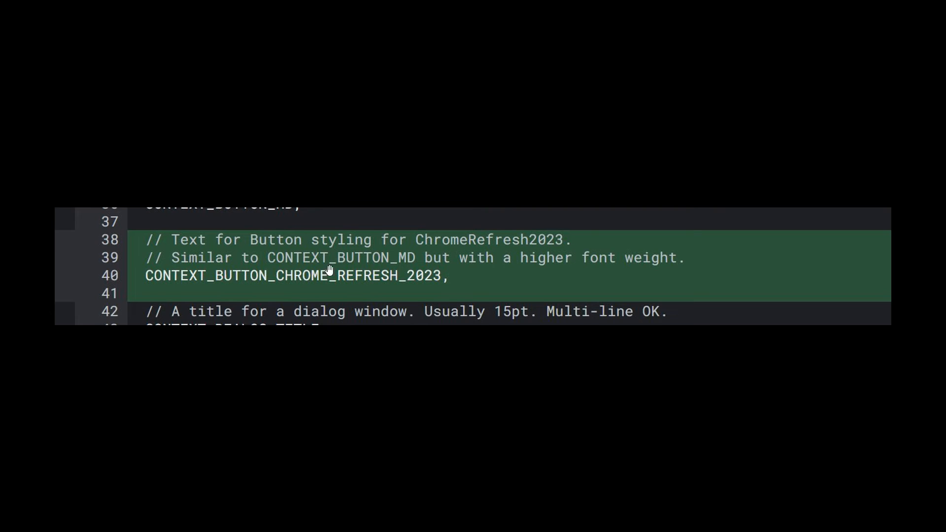
mouse_move(420, 268)
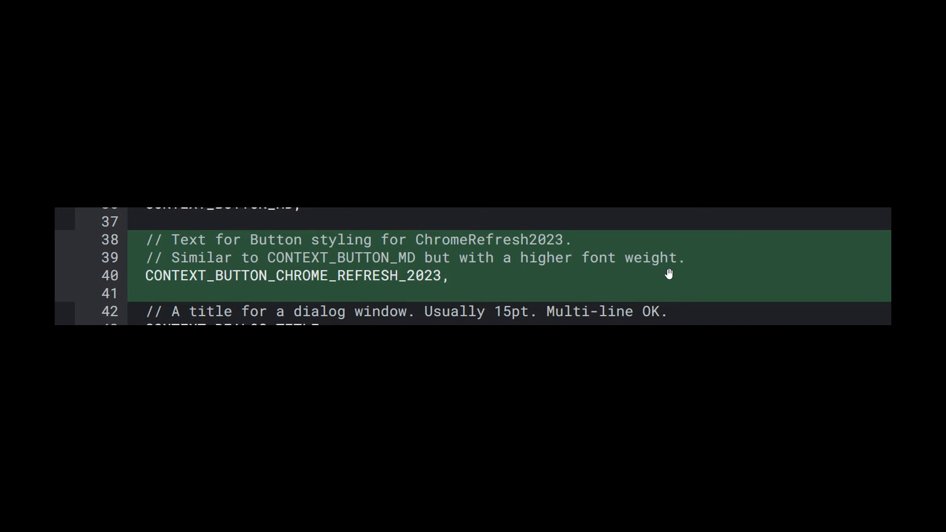
mouse_move(246, 294)
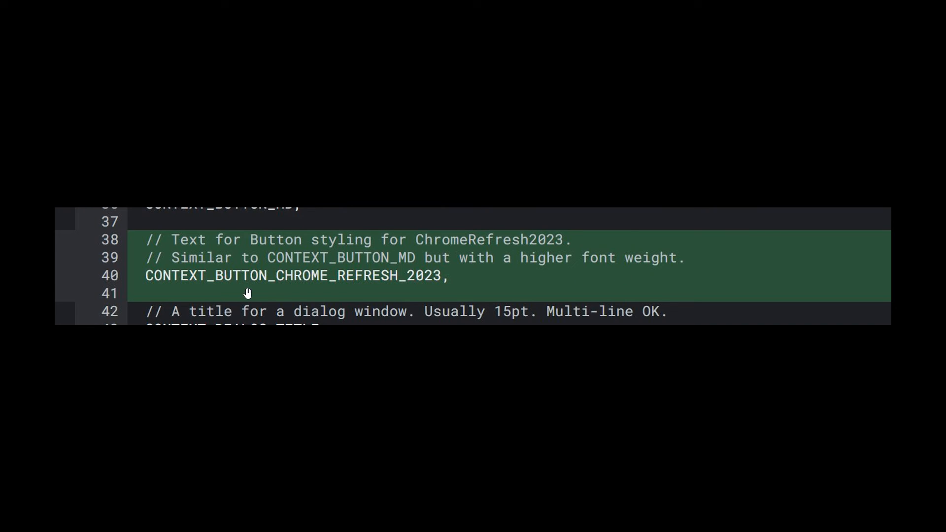
mouse_move(602, 299)
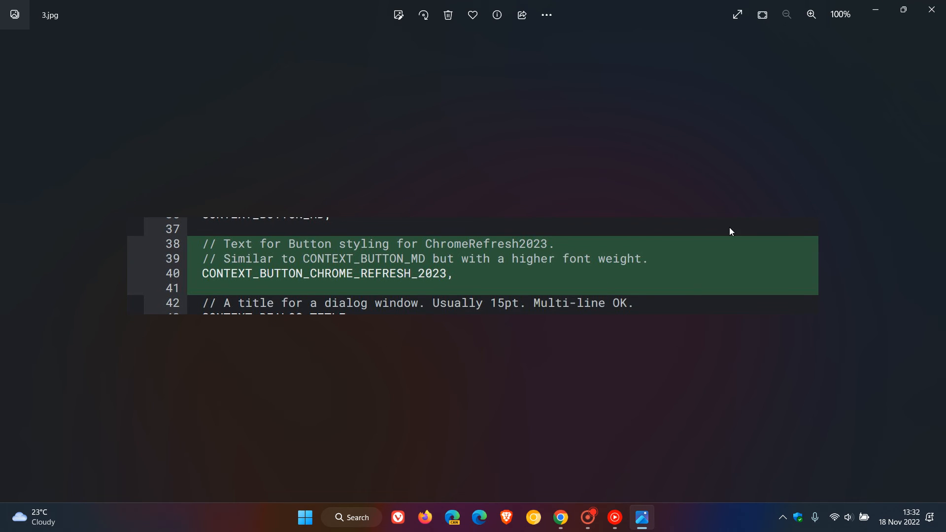
Return from the Photos code screenshot to the Gerrit buttons change page in Chrome.
left_click(561, 517)
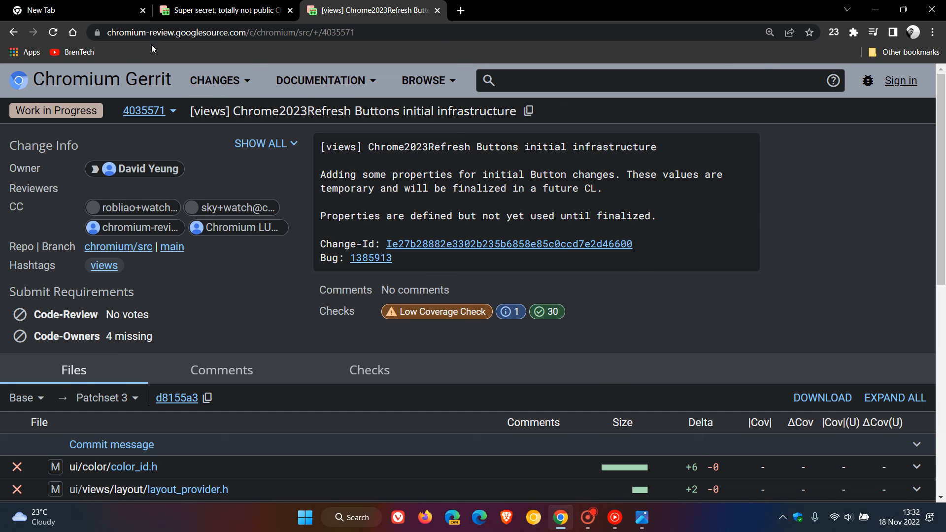
Switch to the already open Google new tab page with the search box.
left_click(72, 10)
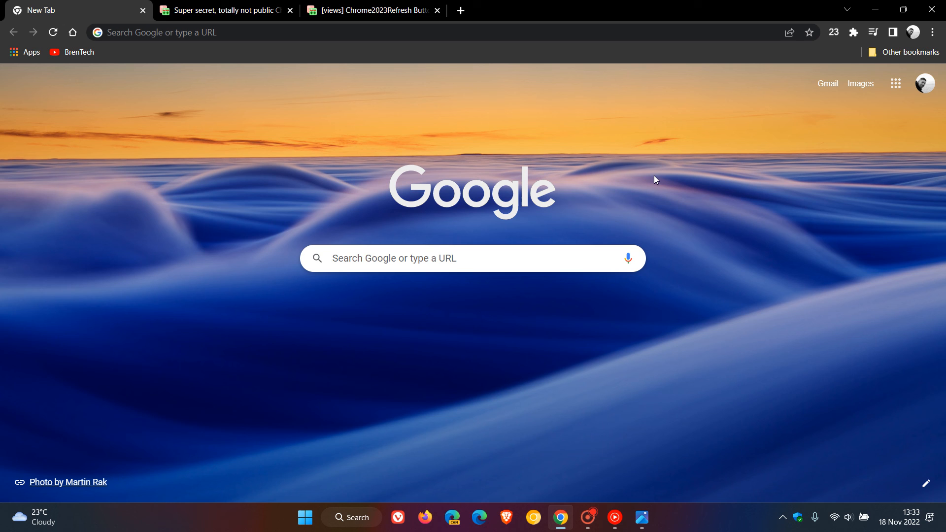
mouse_move(662, 144)
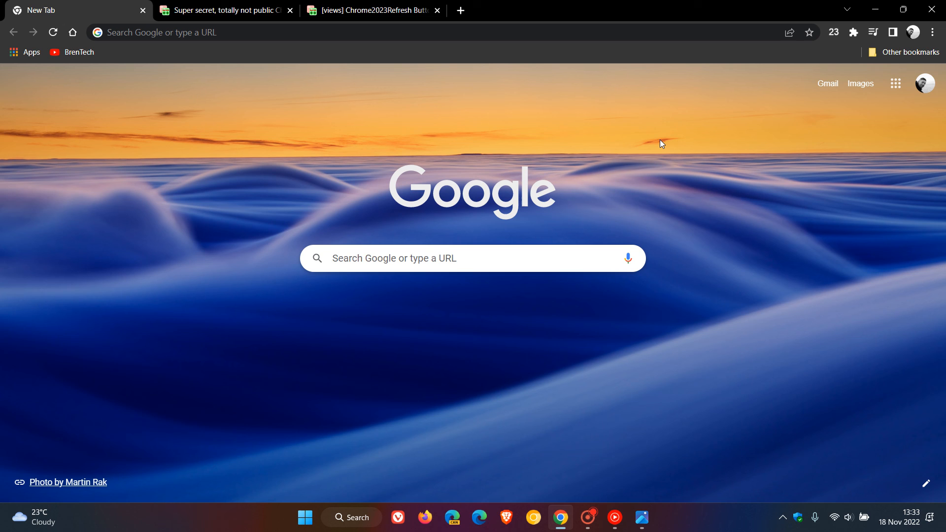
mouse_move(572, 330)
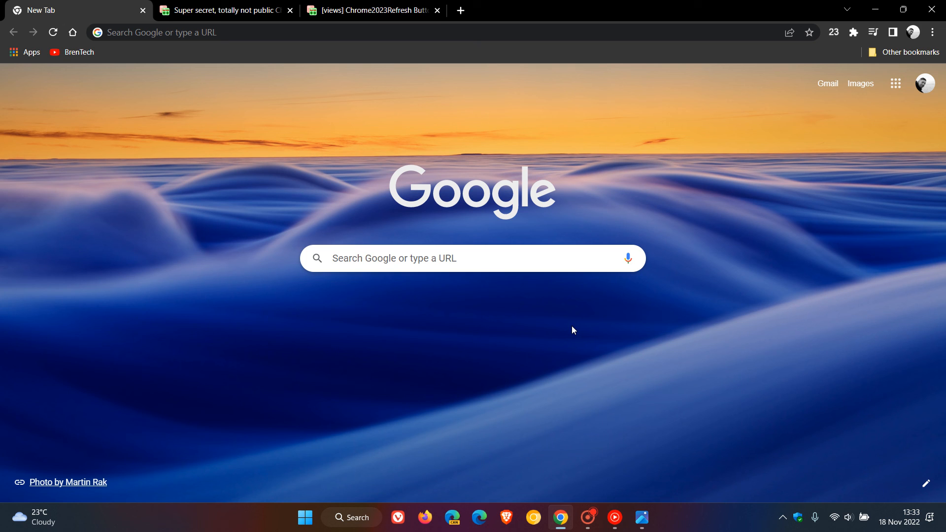
mouse_move(643, 323)
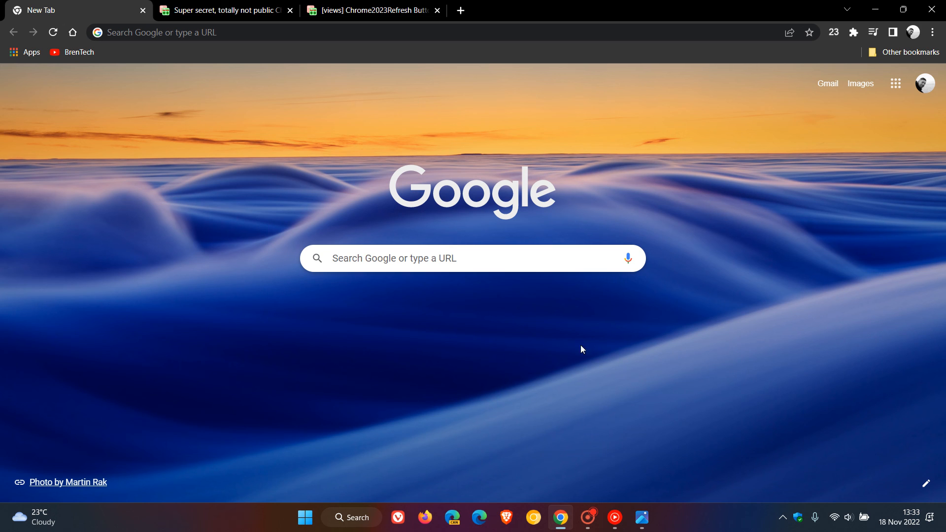
mouse_move(612, 344)
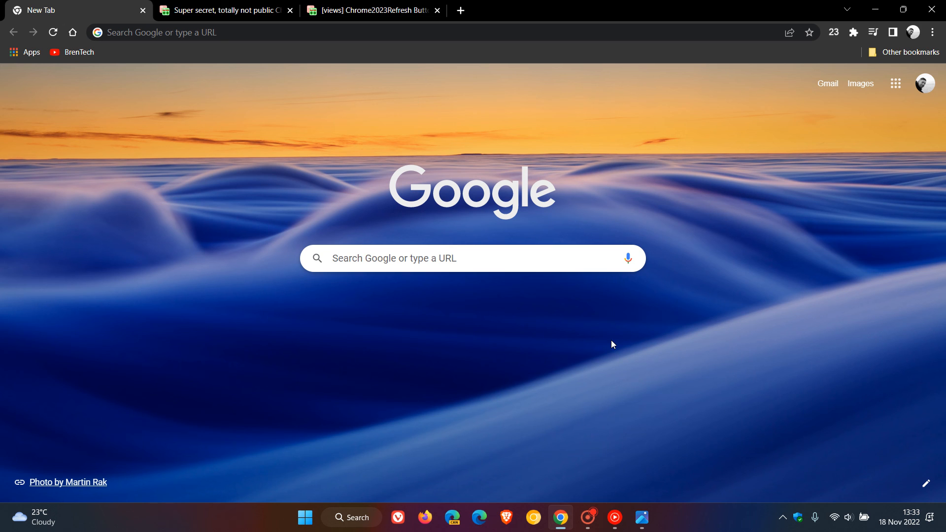